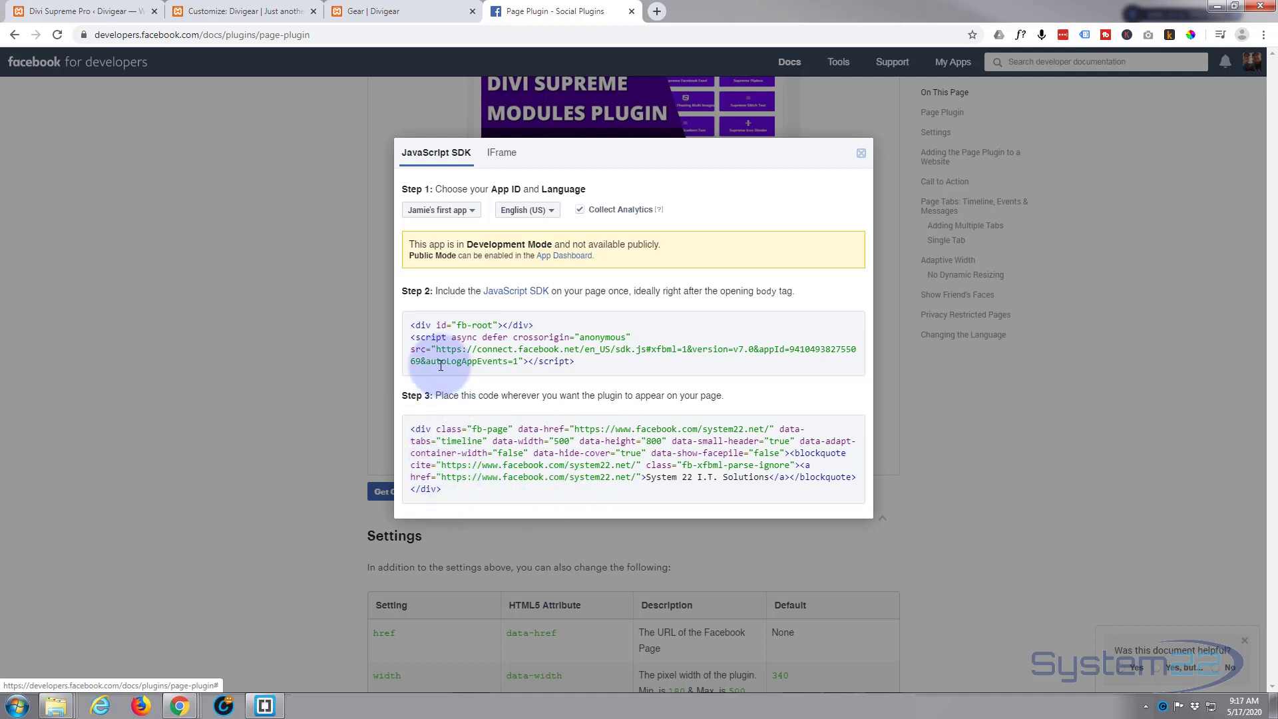
Switch the Page Plugin embed code to the IFrame version and select the iframe code
left_click(502, 152)
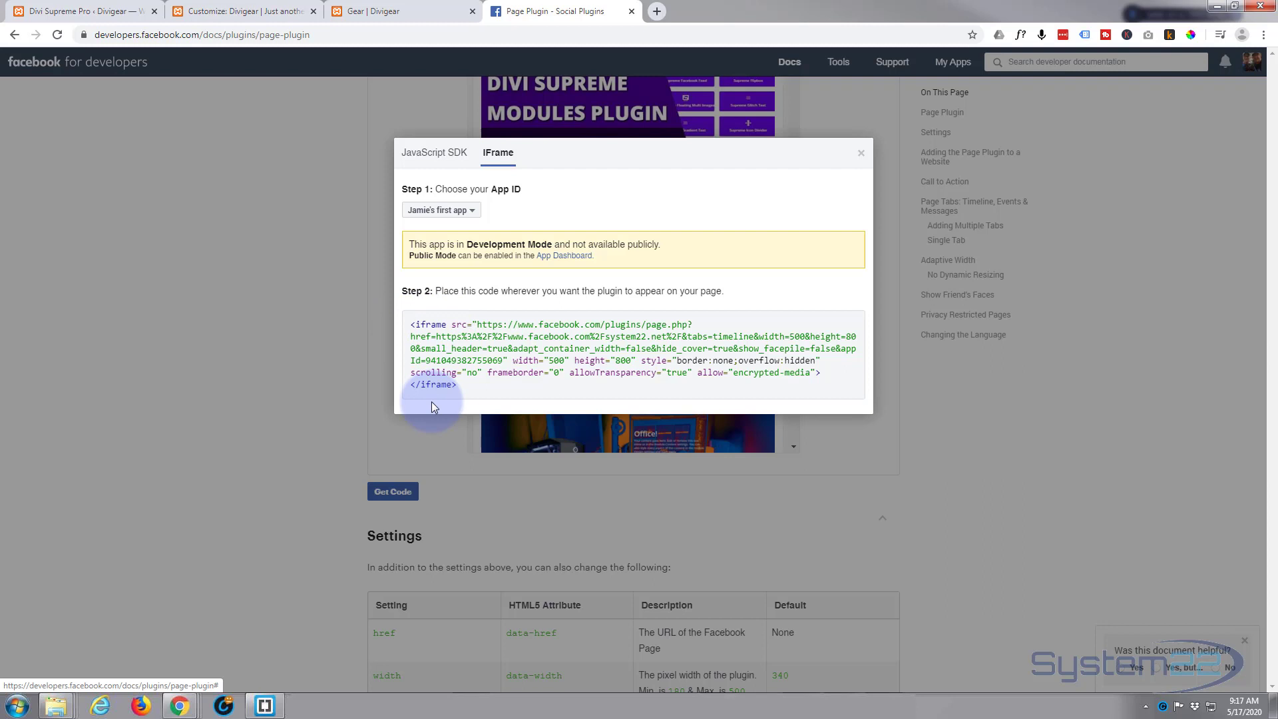
double_click(485, 324)
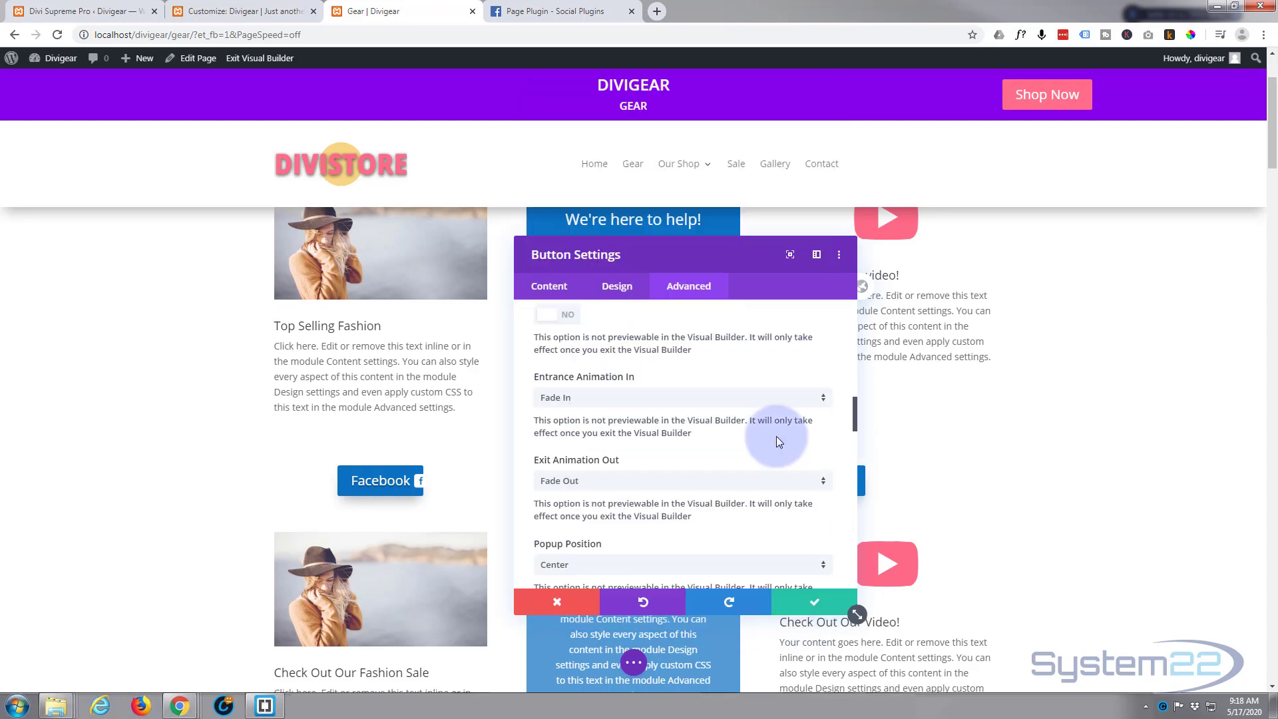
scroll("down", 3)
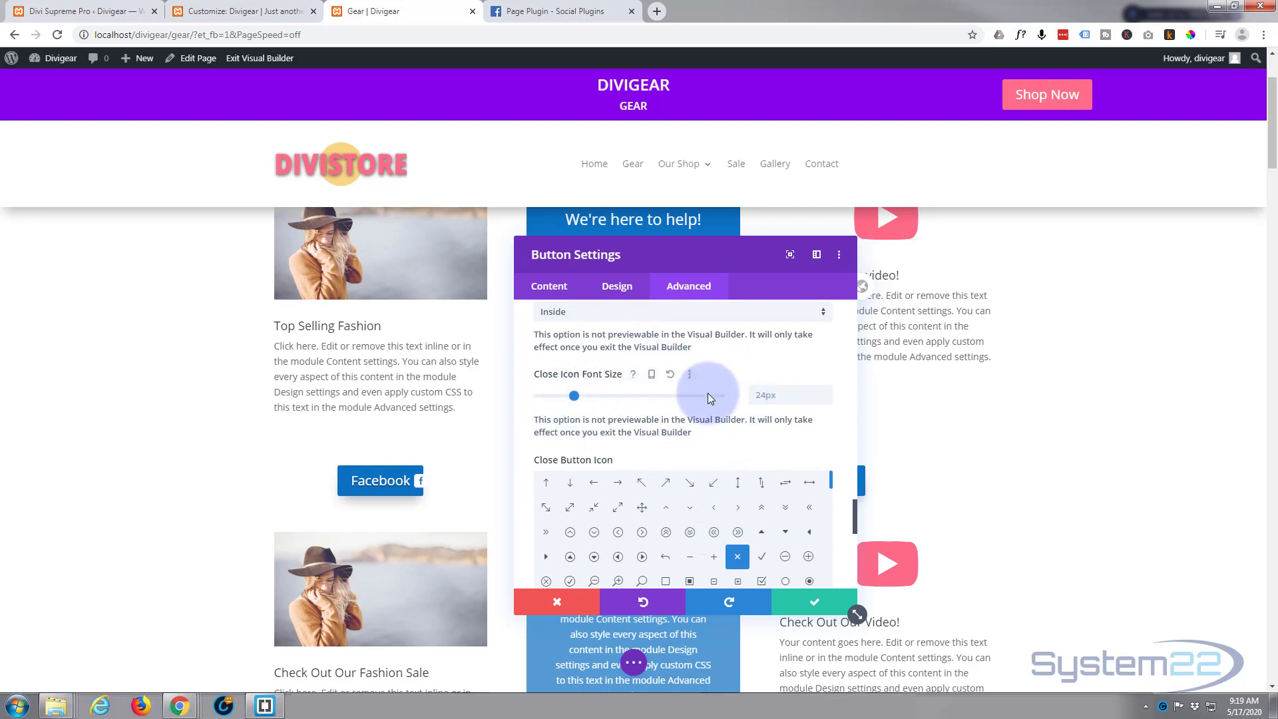
scroll("down", 3)
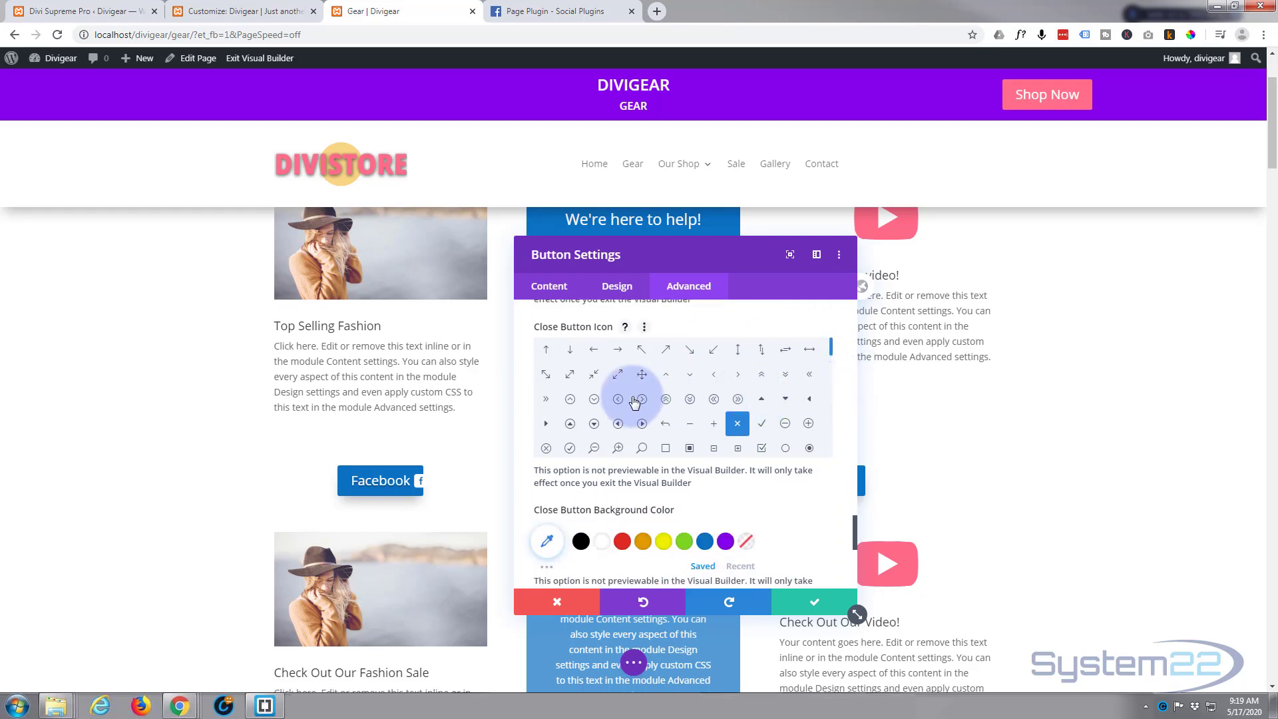